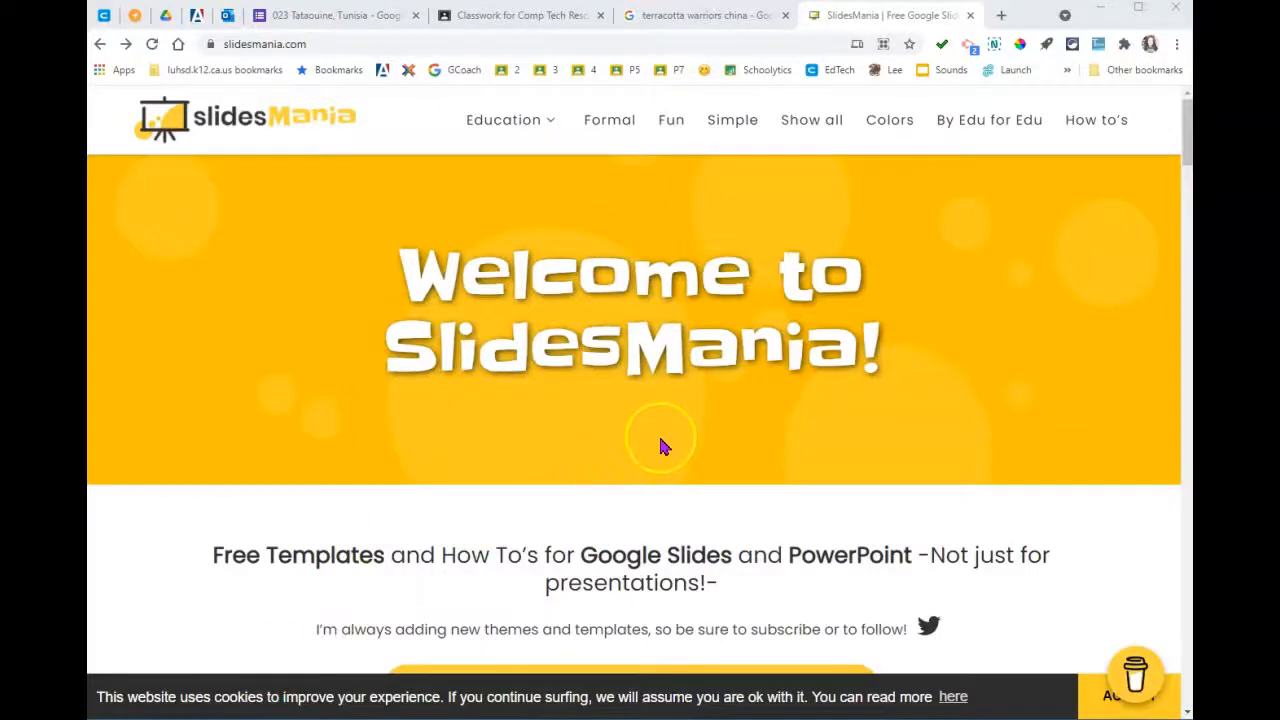
Go to the Yellow Waves template page and scroll to its Preview and Download section
{"action": "scroll", "scroll_direction": "down", "scroll_amount": 3}
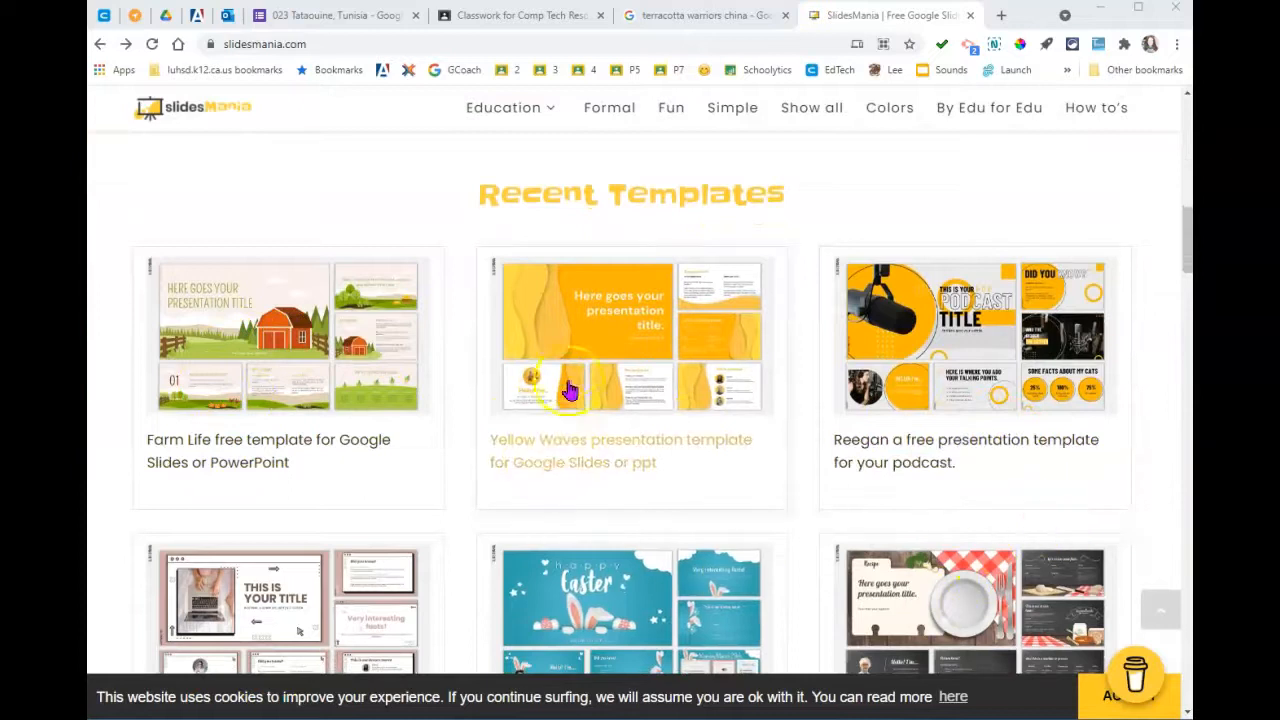
{"action": "left_click", "coordinate": [630, 336]}
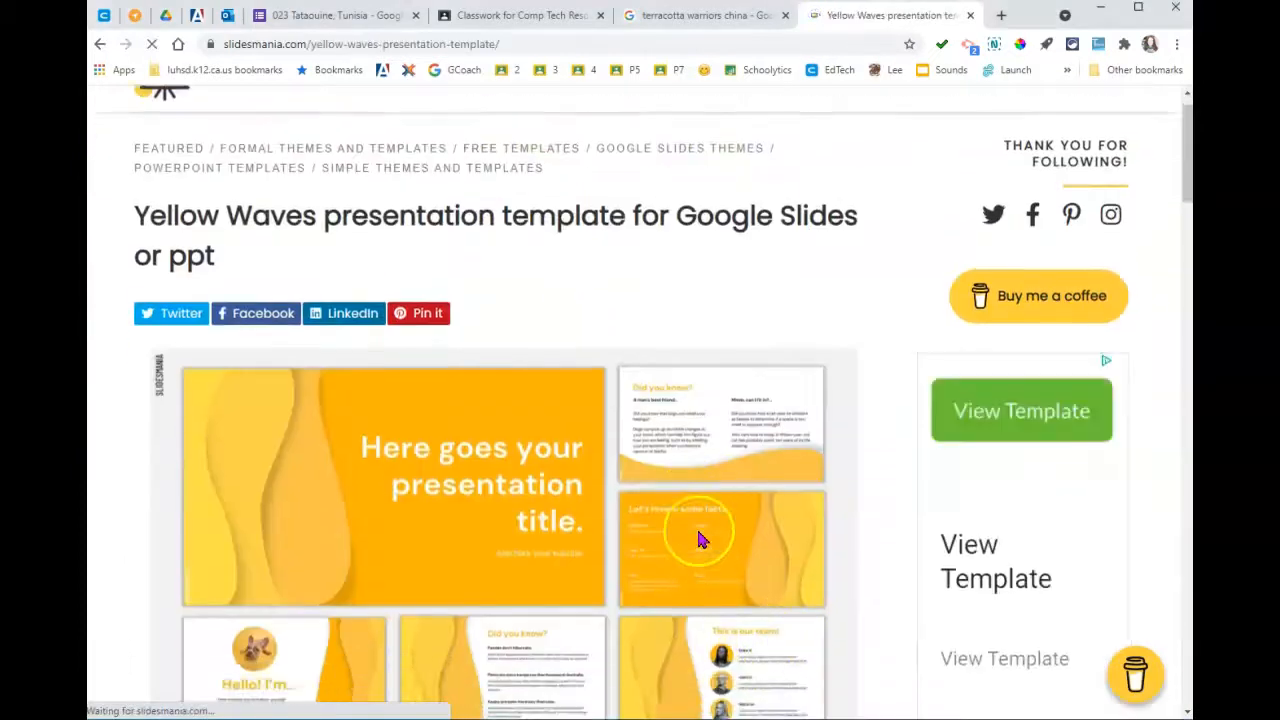
{"action": "scroll", "scroll_direction": "down", "scroll_amount": 3}
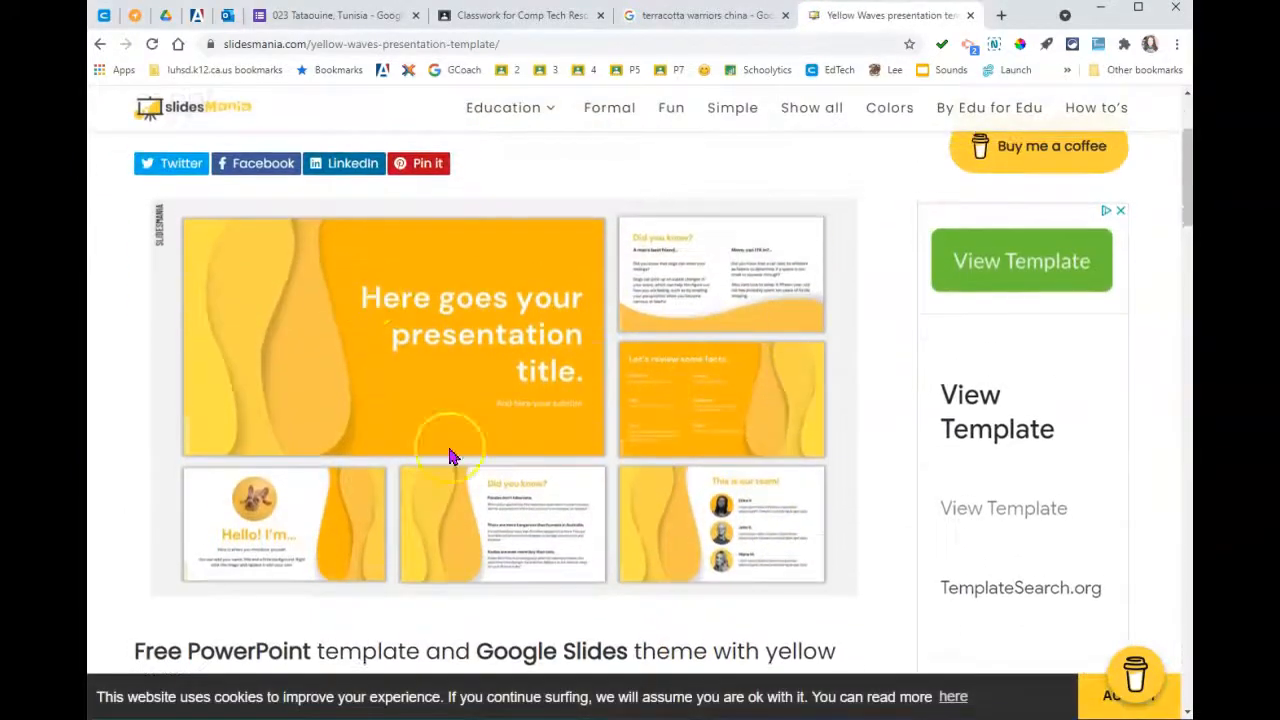
{"action": "scroll", "scroll_direction": "down", "scroll_amount": 3}
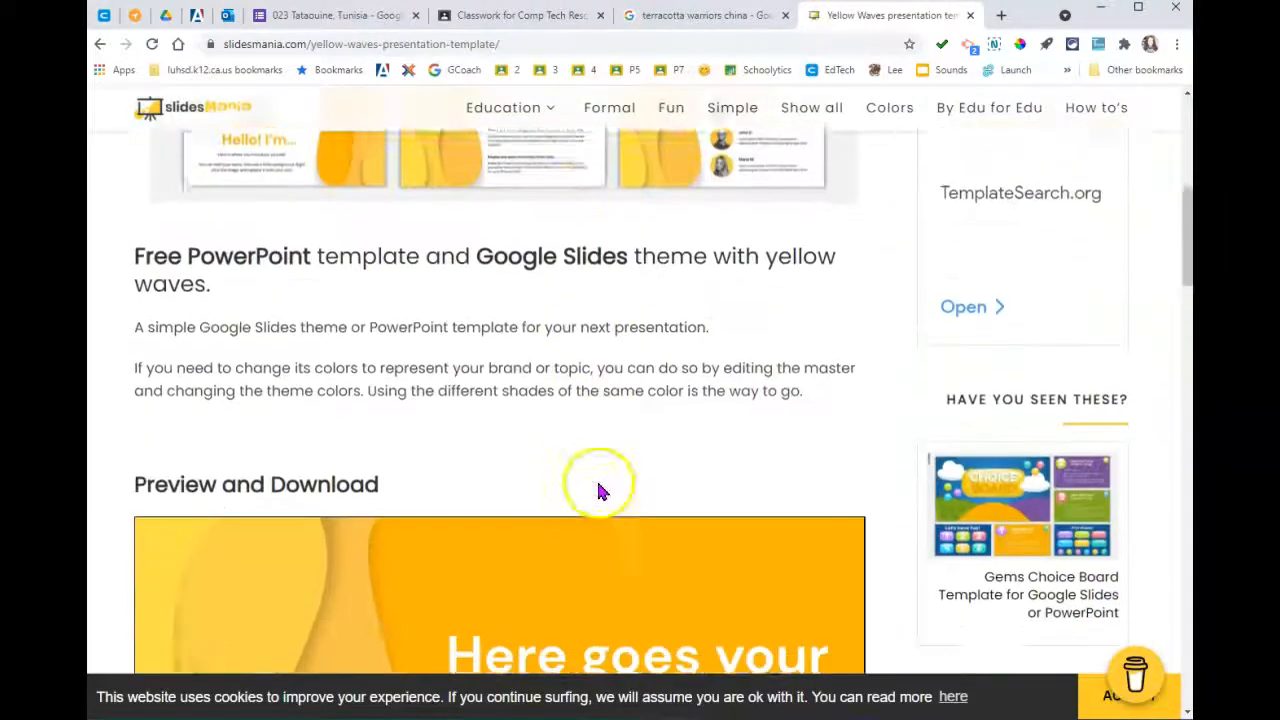
{"action": "scroll", "scroll_direction": "down", "scroll_amount": 3}
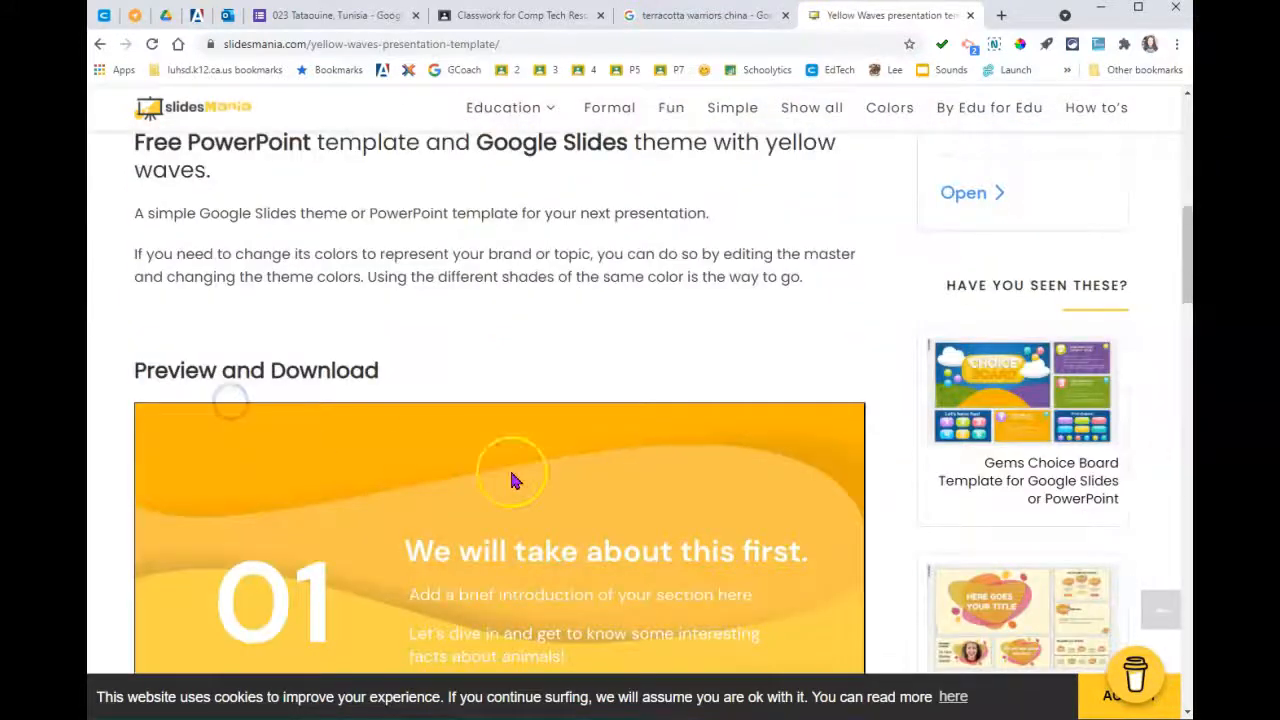
{"action": "scroll", "scroll_direction": "down", "scroll_amount": 3}
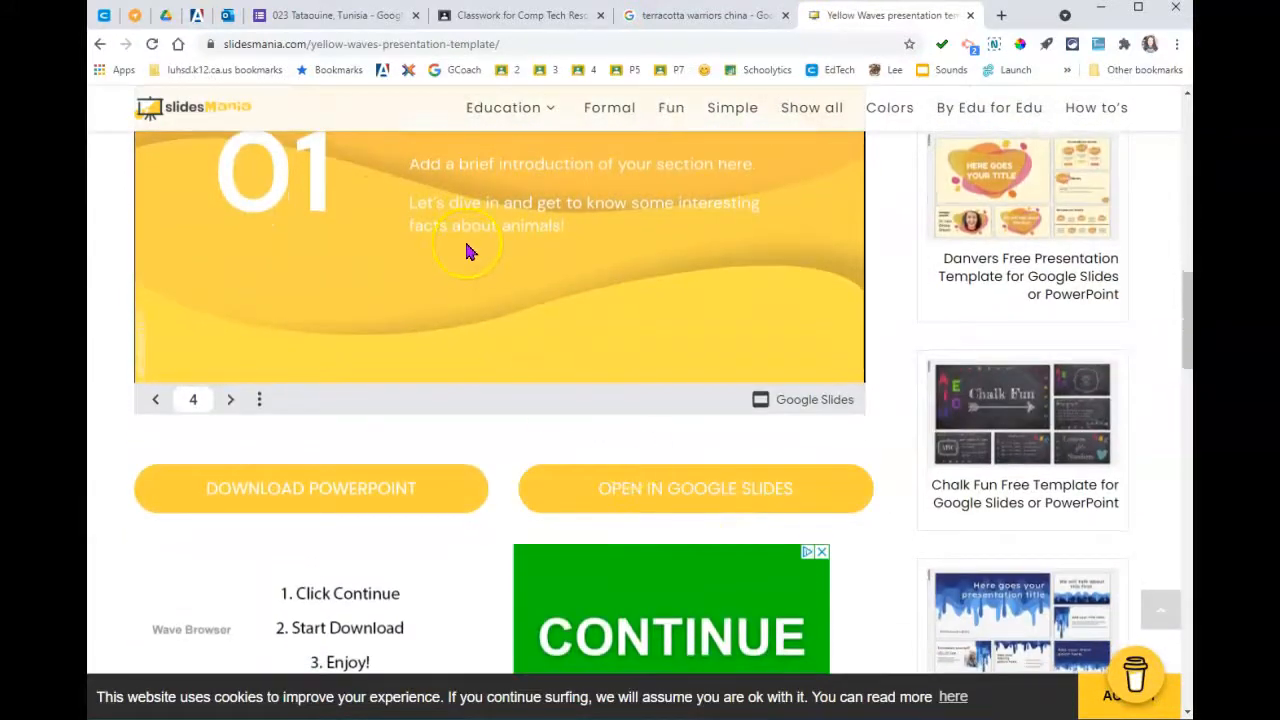
{"action": "mouse_move", "coordinate": [564, 608]}
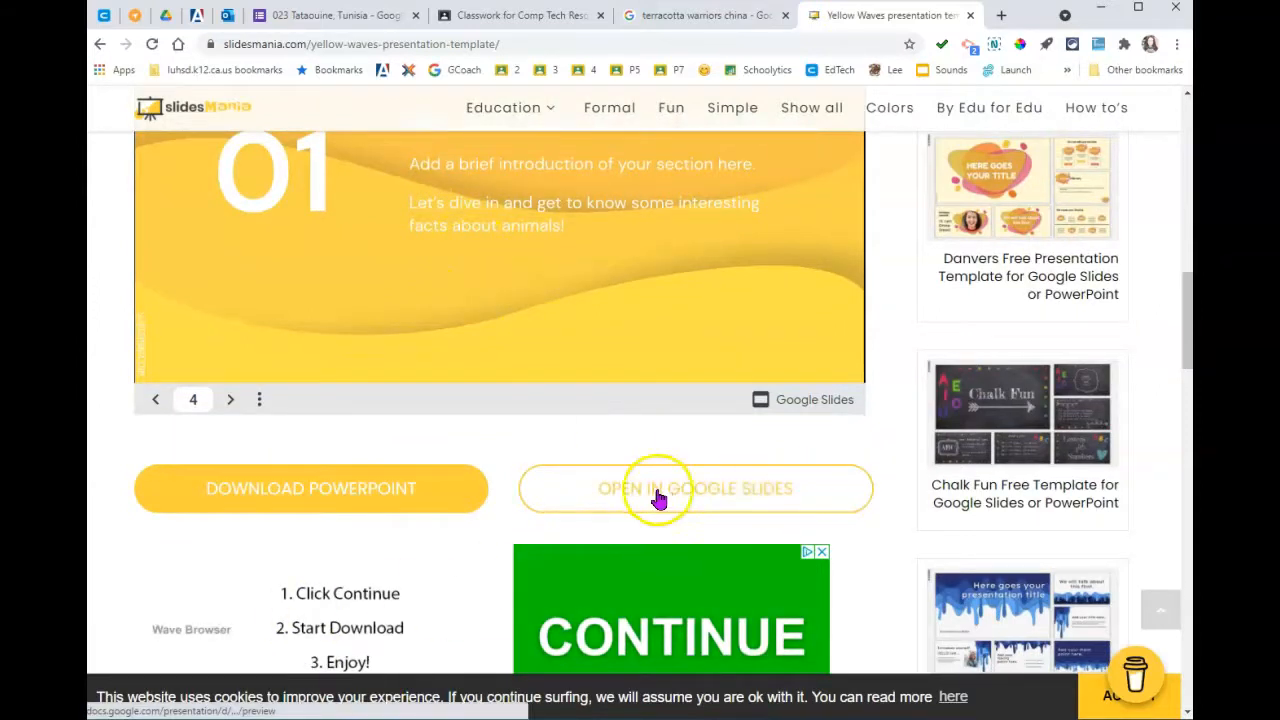
Preview Yellow Waves in Google Slides, page through its slides, and choose Use Template for an editable copy
{"action": "left_click", "coordinate": [696, 488]}
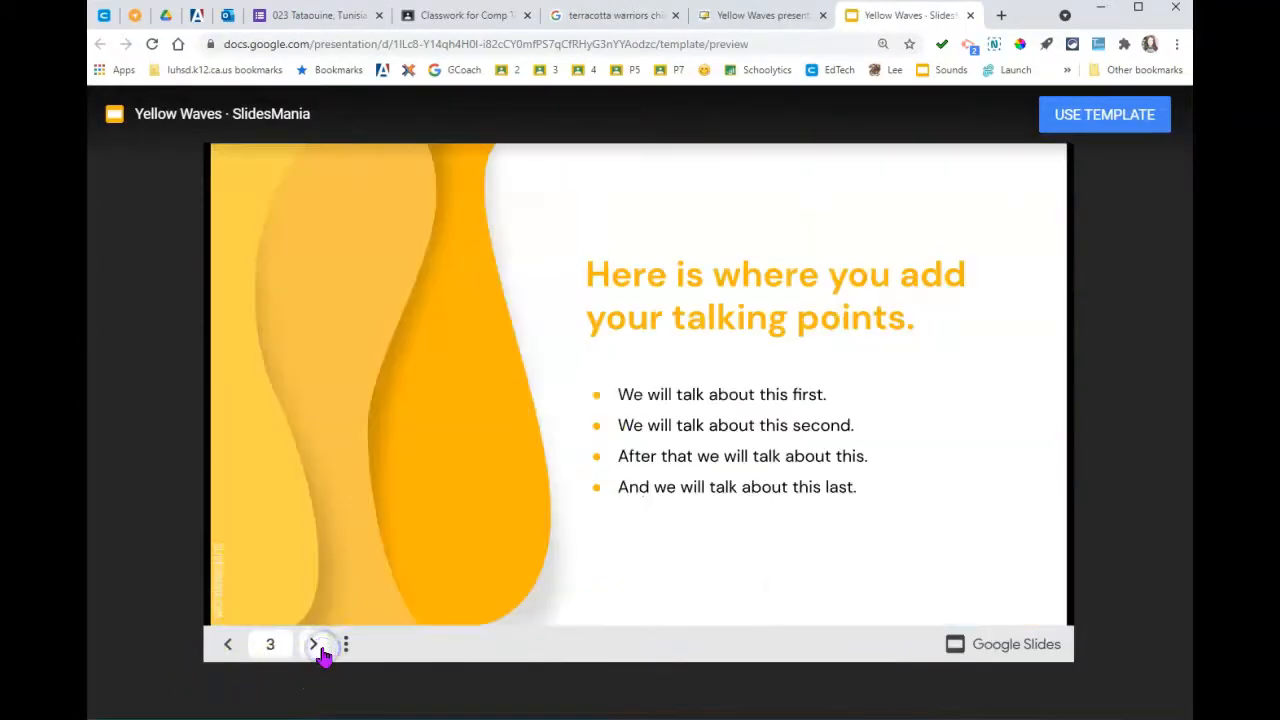
{"action": "left_click", "coordinate": [314, 644]}
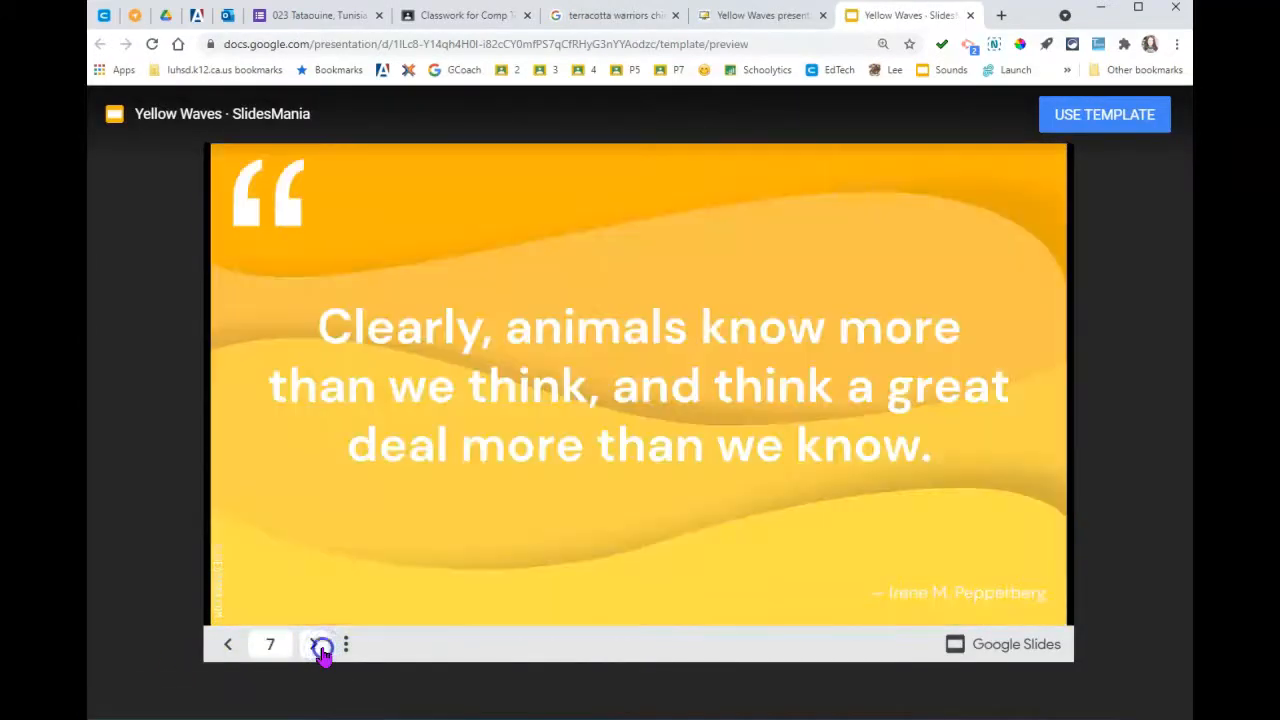
{"action": "left_click", "coordinate": [322, 644]}
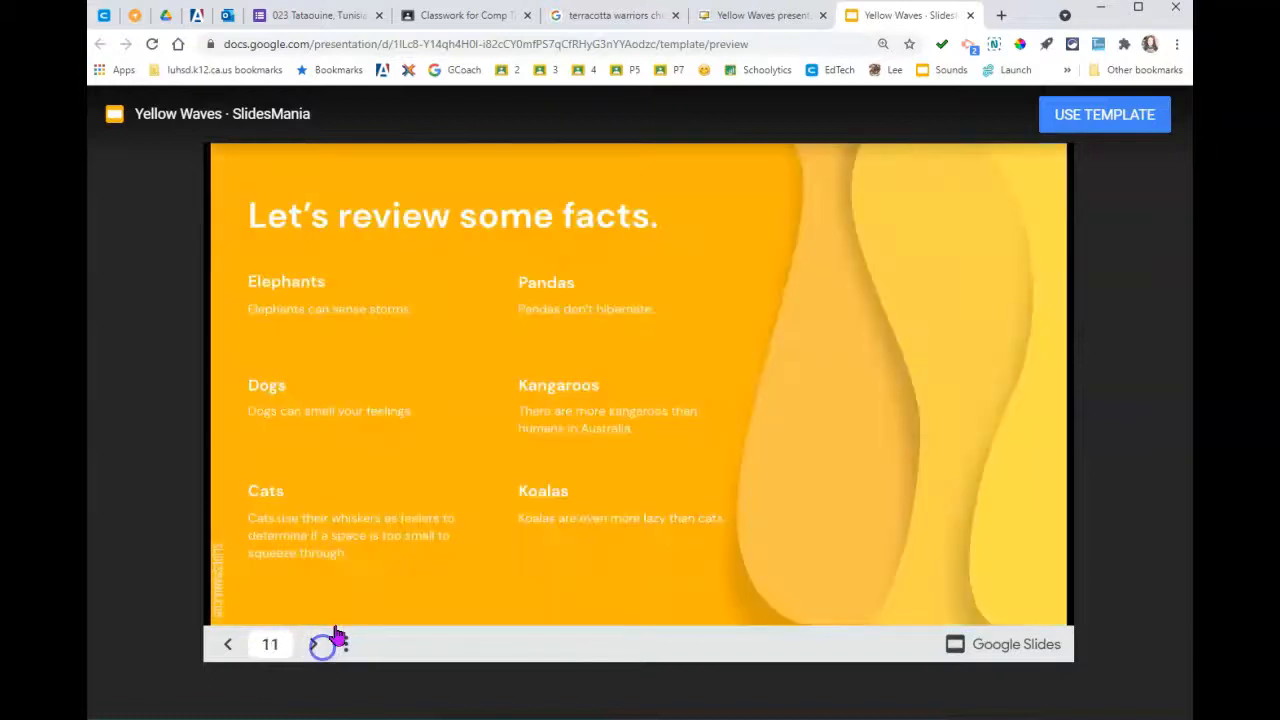
{"action": "left_click", "coordinate": [1104, 114]}
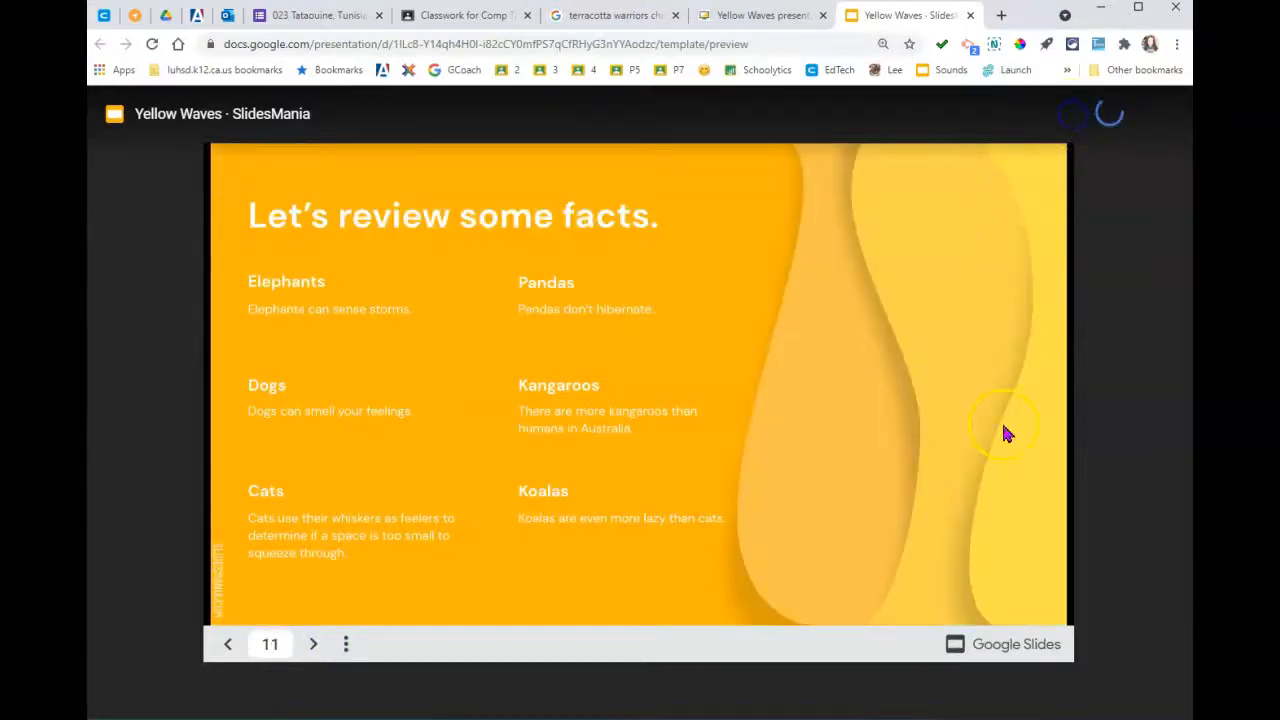
{"action": "mouse_move", "coordinate": [836, 642]}
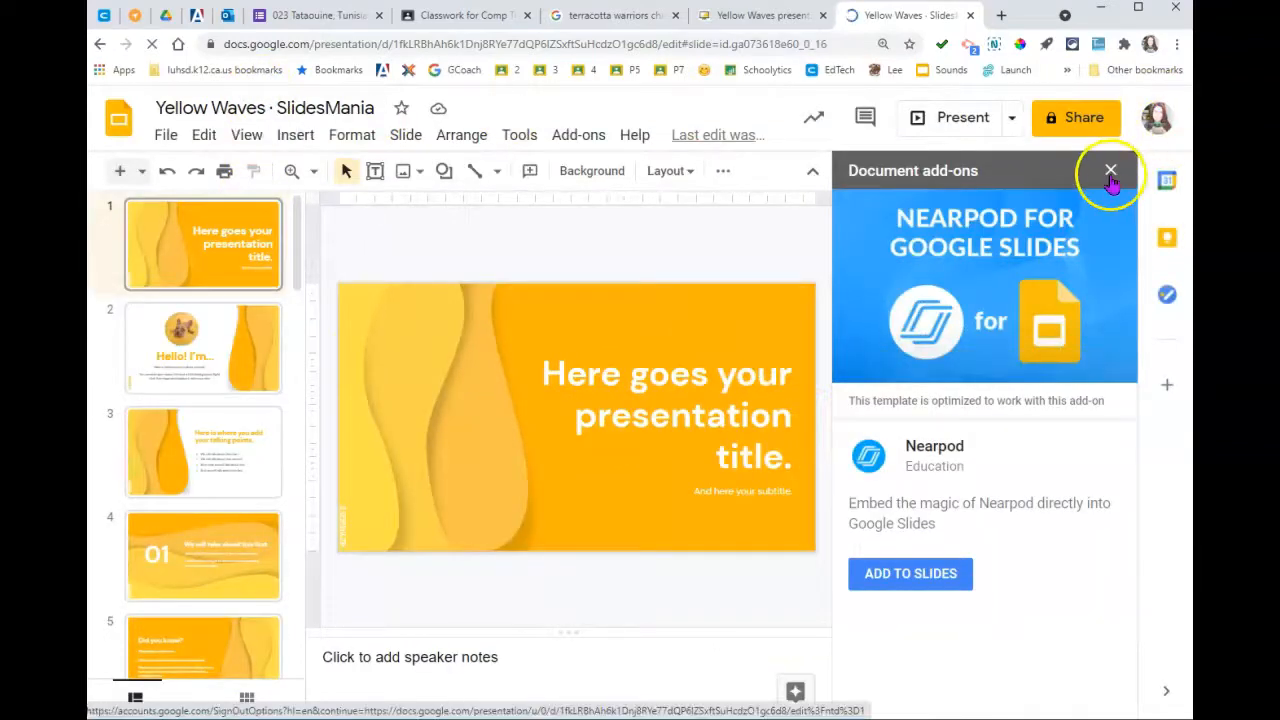
Dismiss the Document add-ons panel and rename the presentation to 'Famous Person'
{"action": "left_click", "coordinate": [1110, 170]}
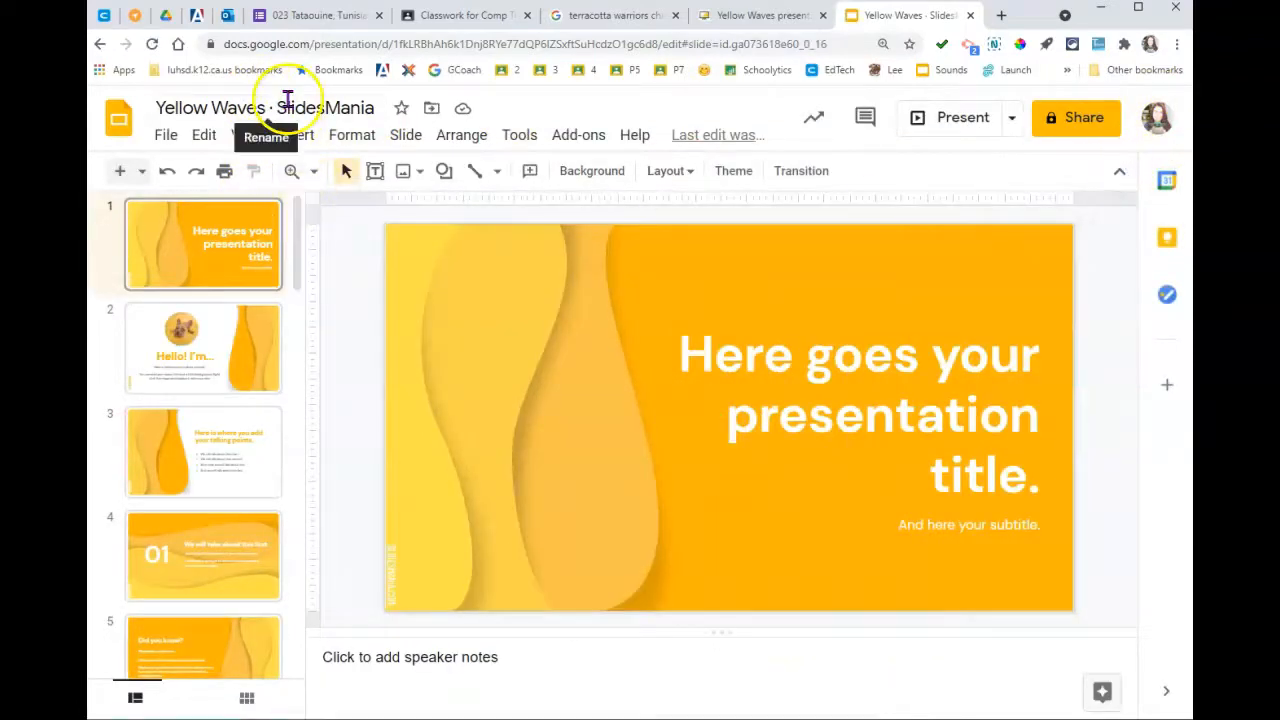
{"action": "left_click", "coordinate": [264, 108]}
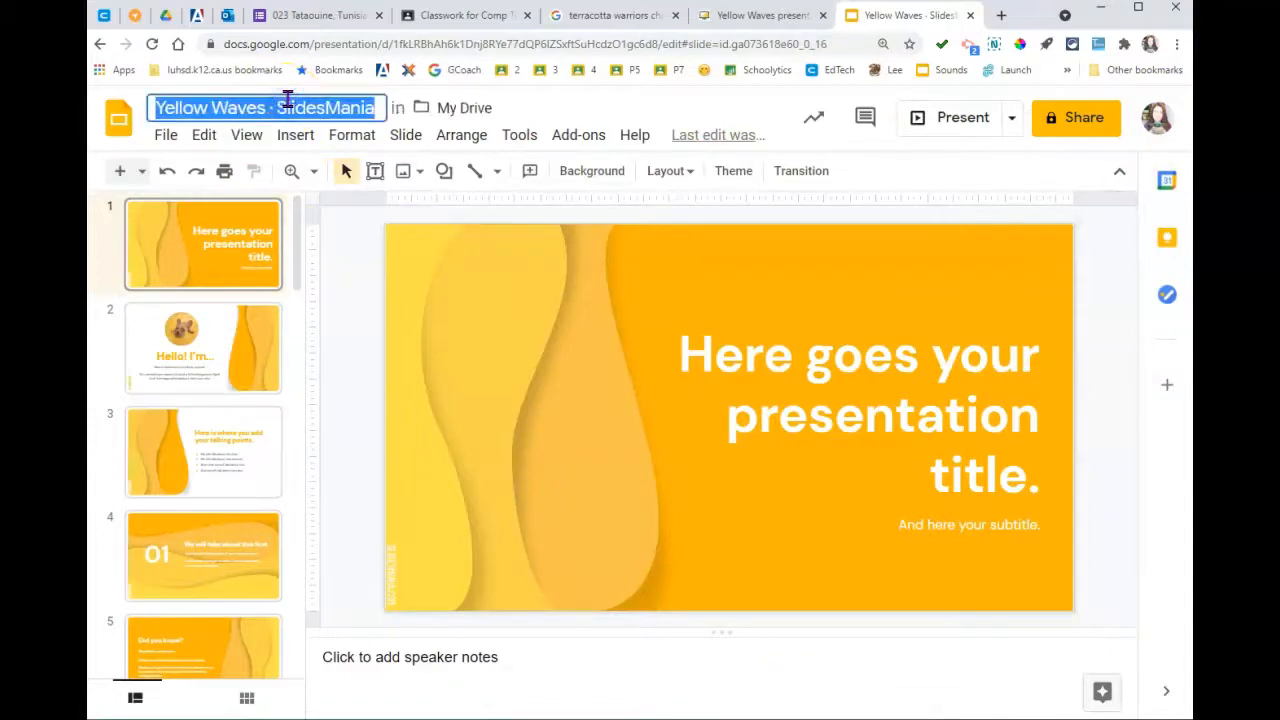
{"action": "type", "text": "Famous PErson"}
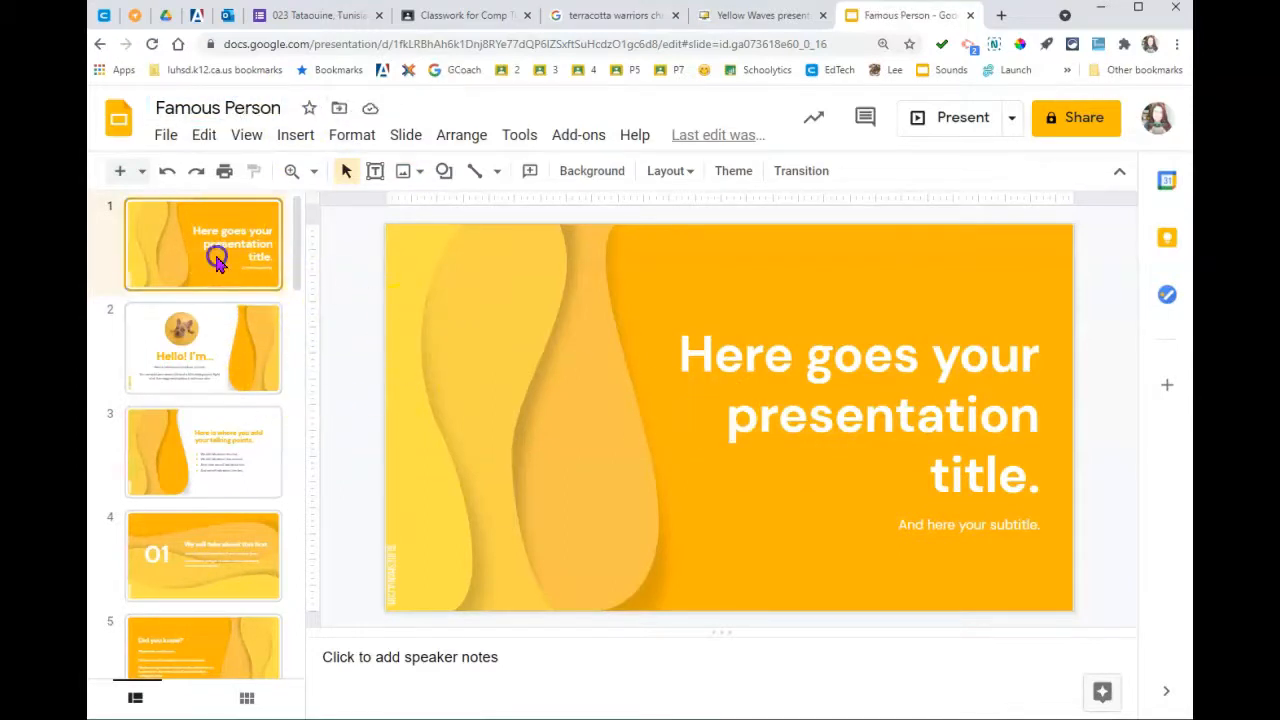
{"action": "mouse_move", "coordinate": [238, 344]}
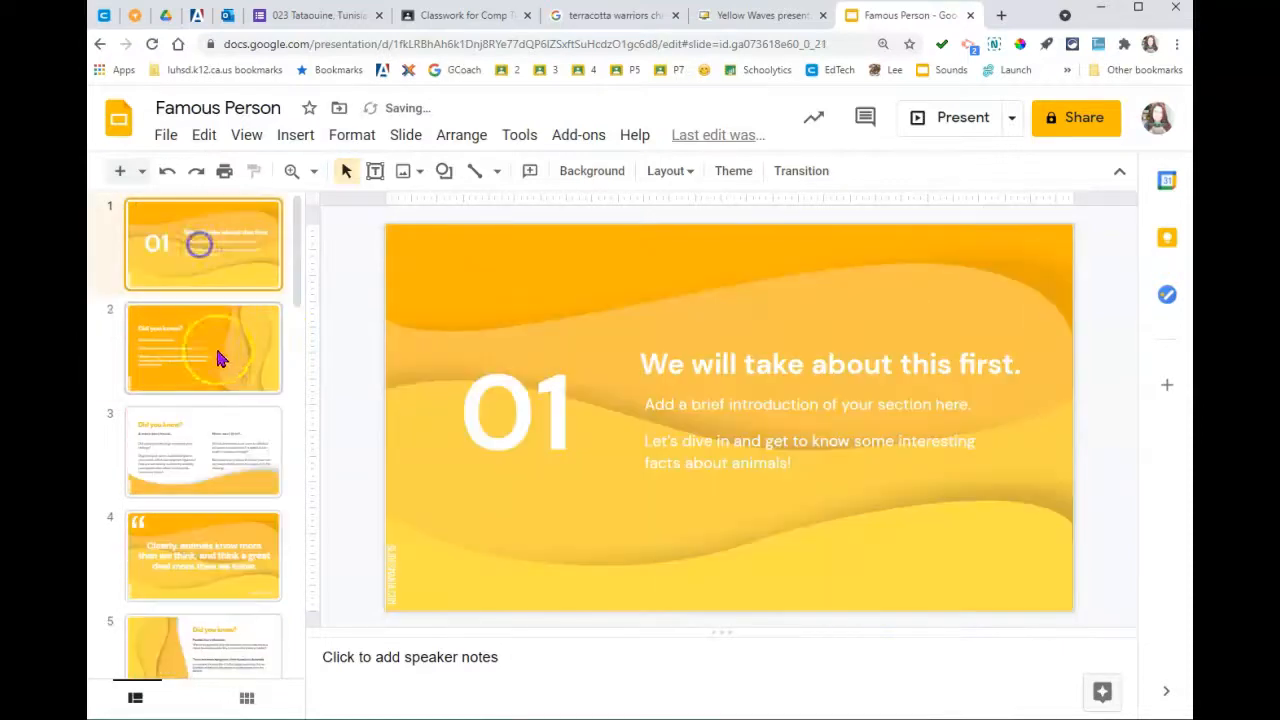
Delete all of the template's slides from the filmstrip, leaving the presentation empty
{"action": "left_click", "coordinate": [204, 348]}
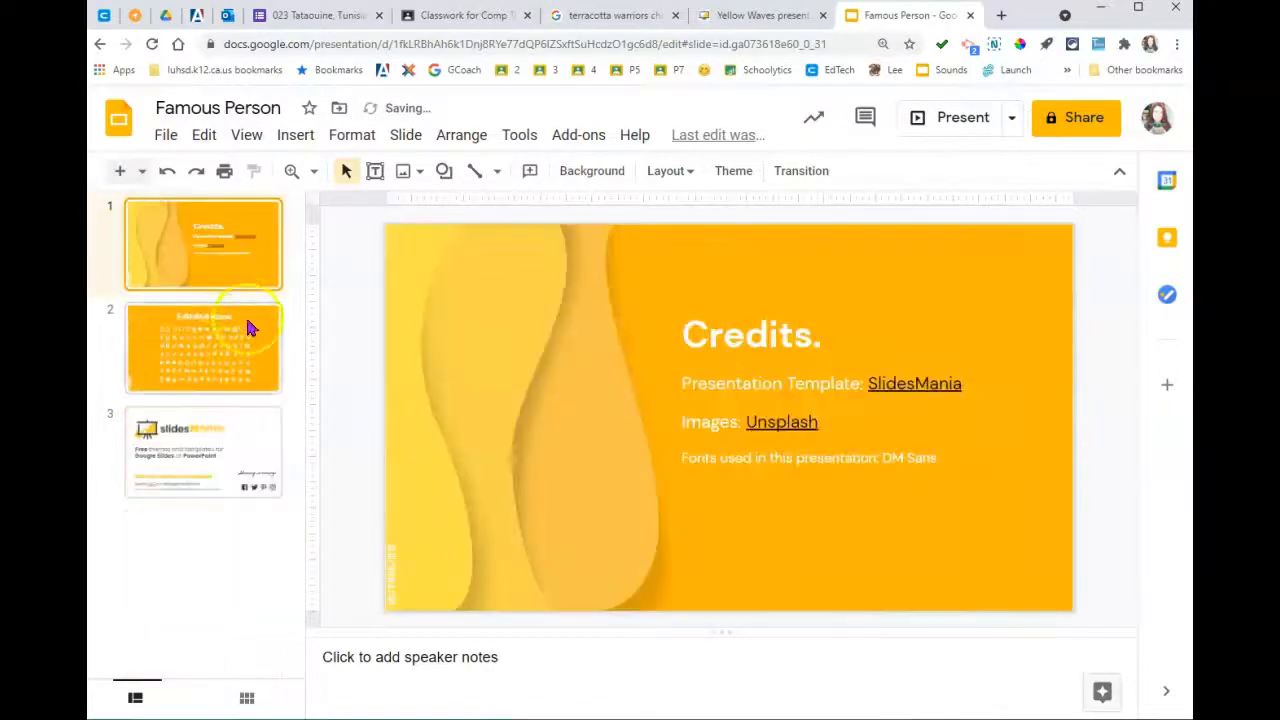
{"action": "left_click", "coordinate": [120, 172]}
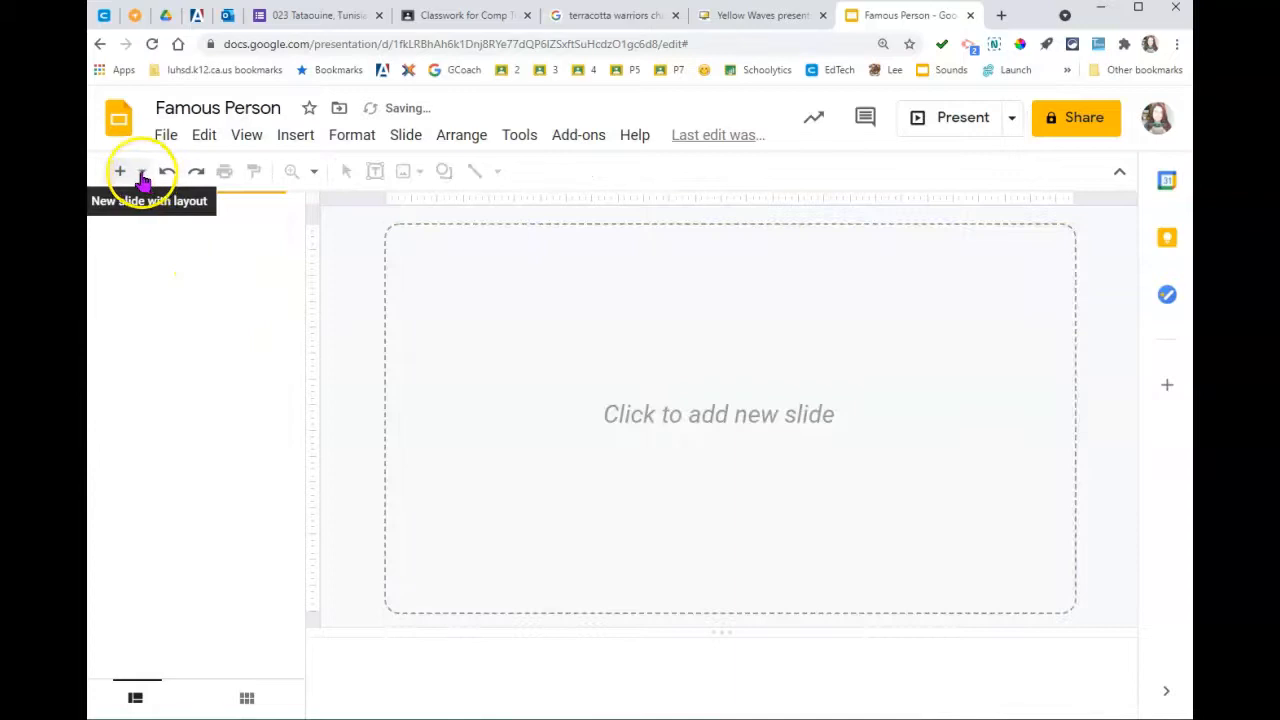
Add a 001 Title slide reading 'Famous PErson' / 'Your Name', then a second blank slide
{"action": "left_click", "coordinate": [140, 172]}
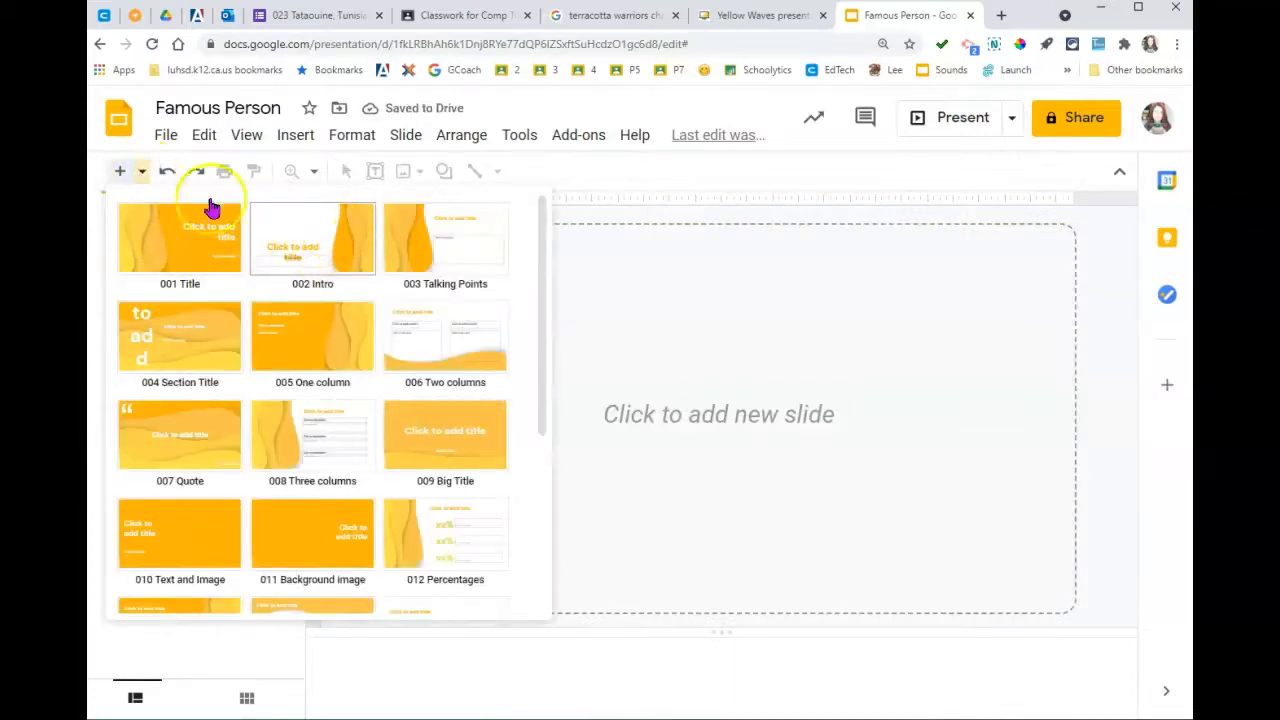
{"action": "left_click", "coordinate": [180, 236]}
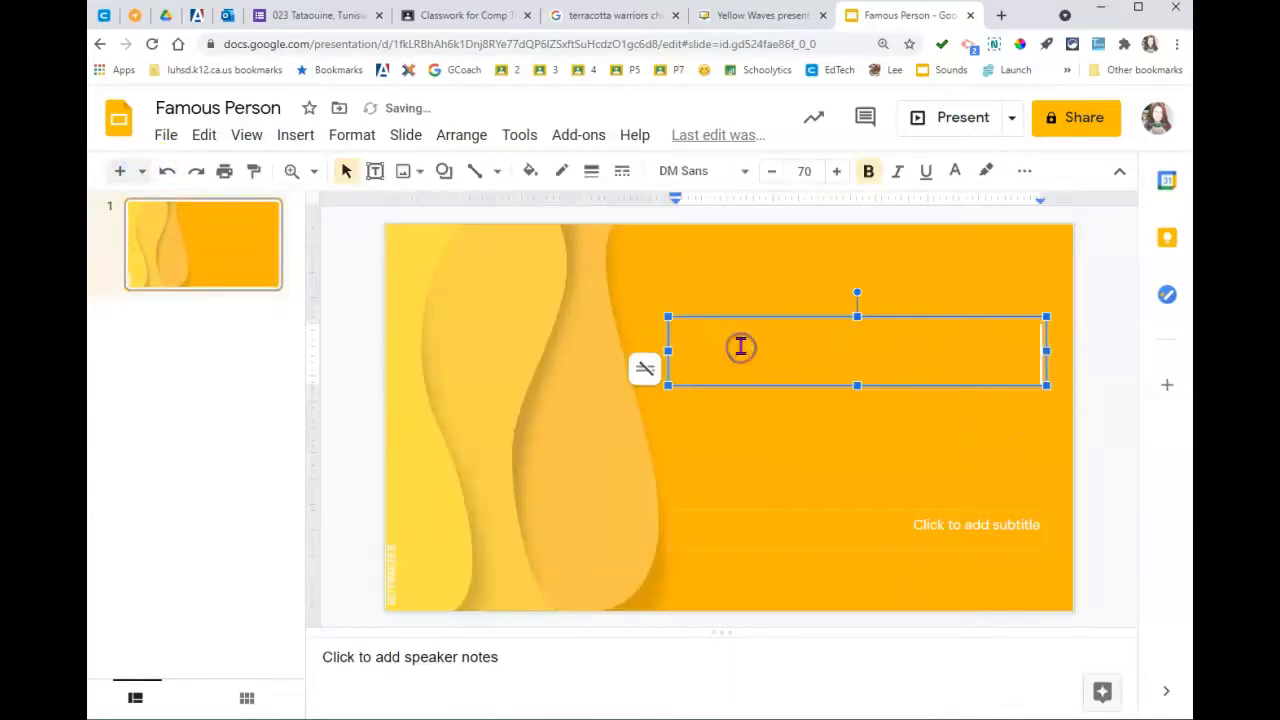
{"action": "type", "text": "Famous PErson"}
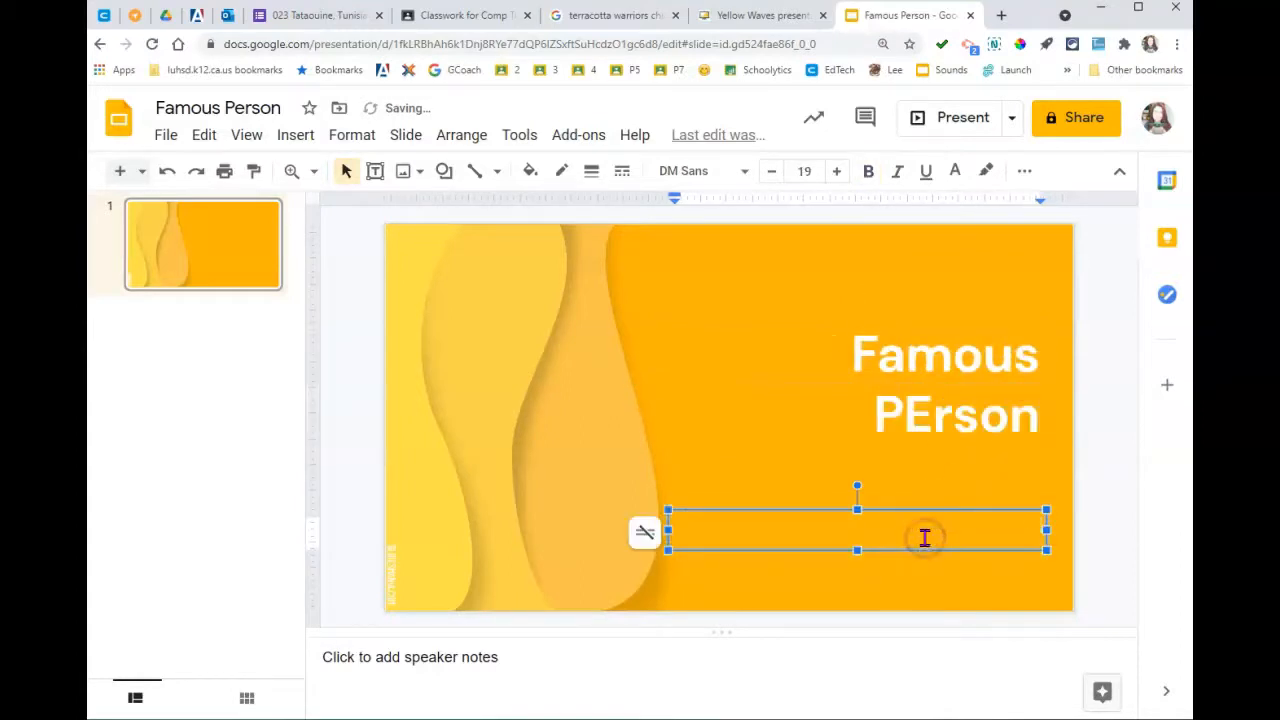
{"action": "left_click", "coordinate": [924, 538]}
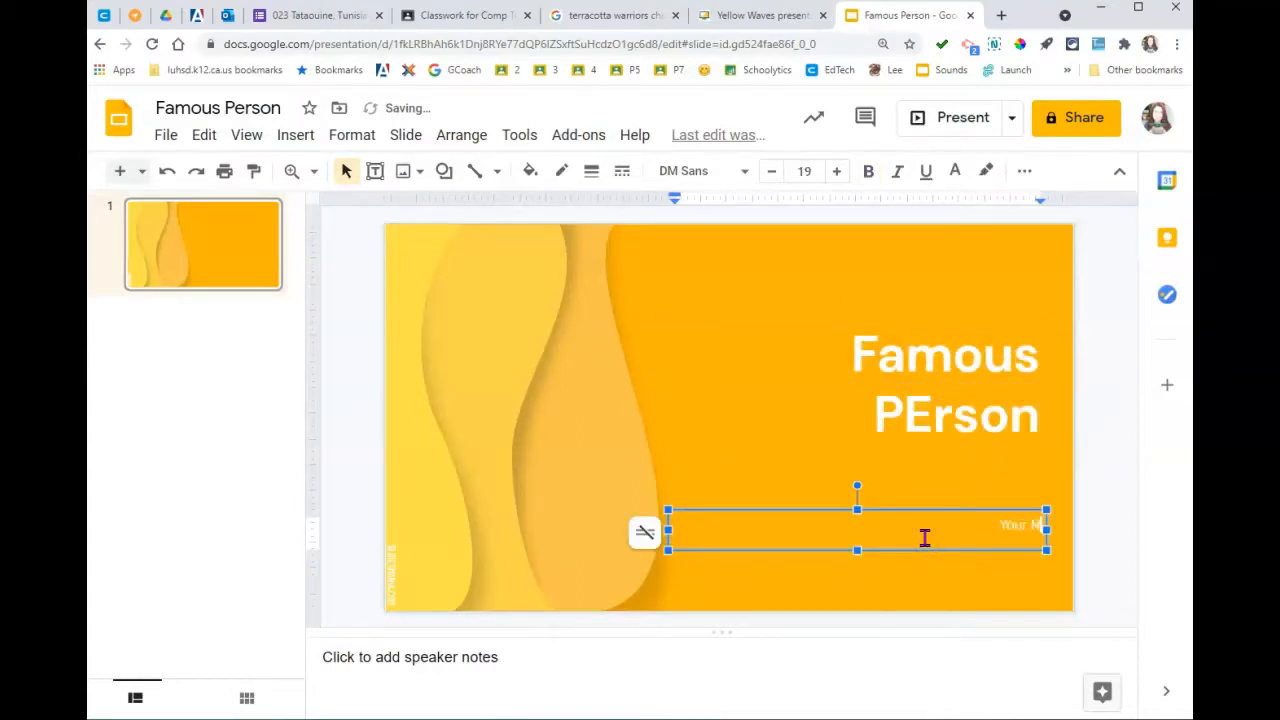
{"action": "mouse_move", "coordinate": [120, 172]}
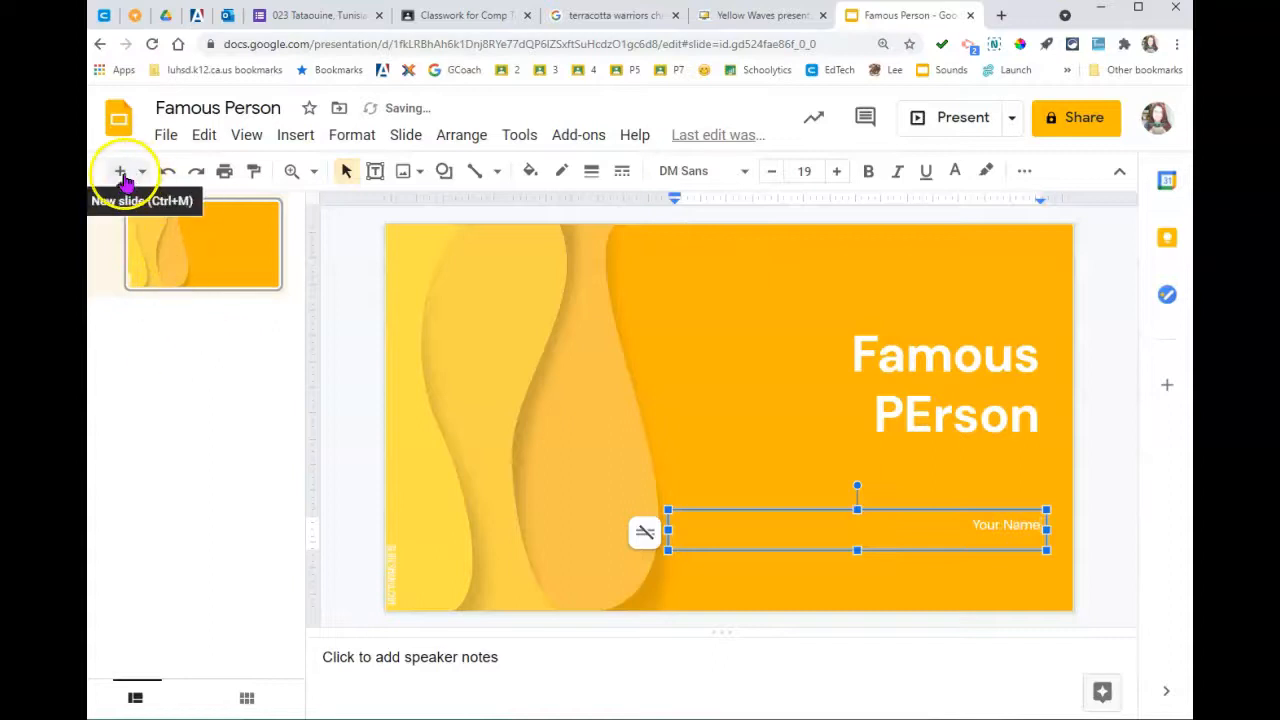
{"action": "left_click", "coordinate": [120, 170]}
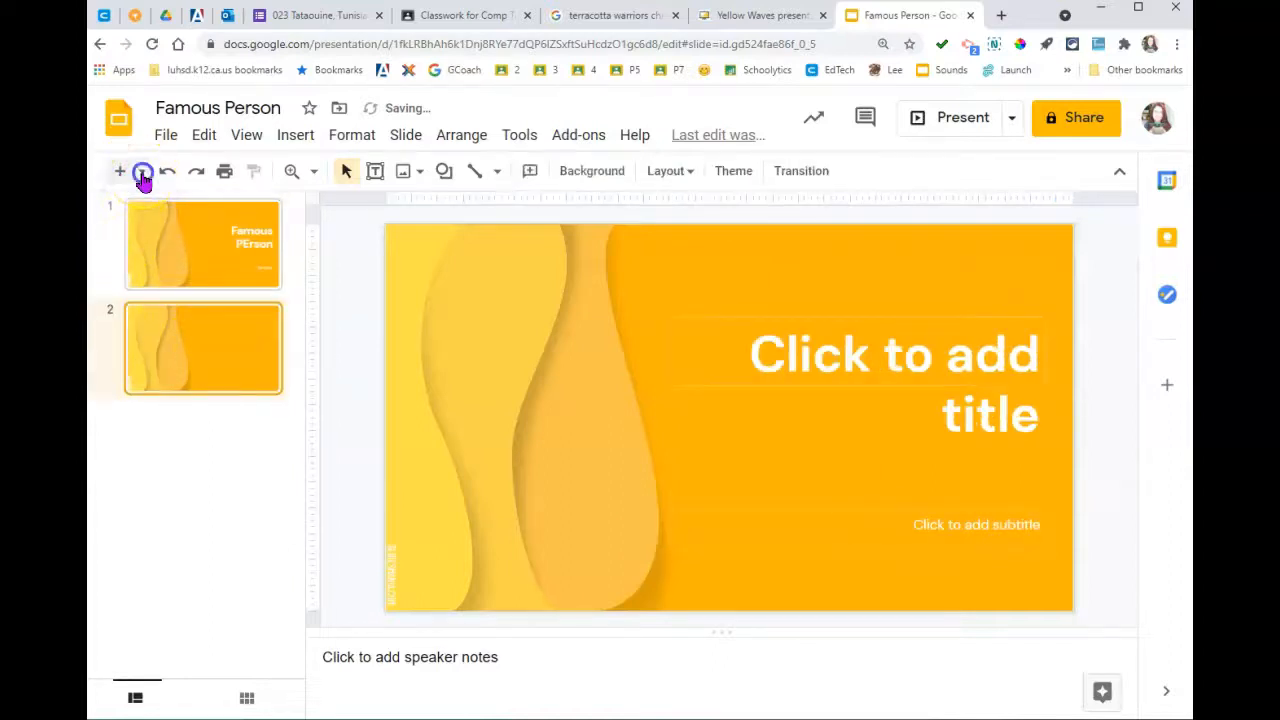